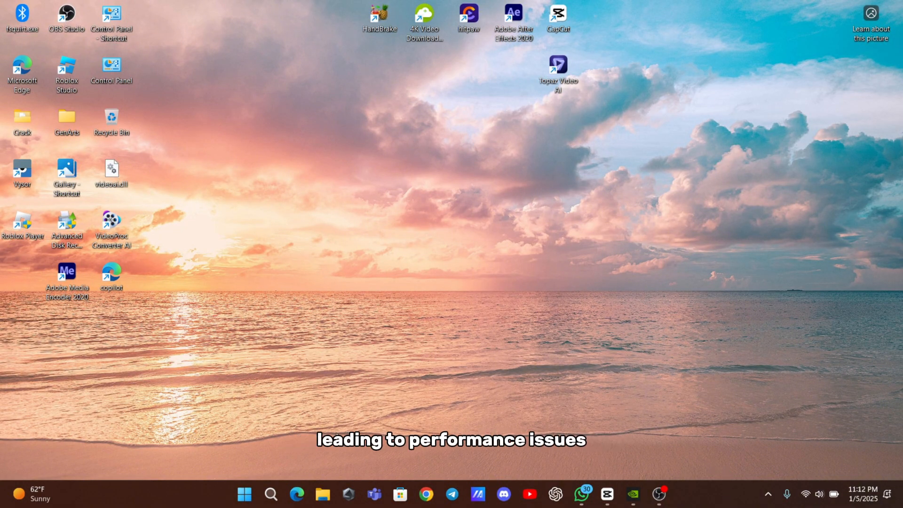
Launch GeForce Experience from Start search by searching 'ge'
type("ge")
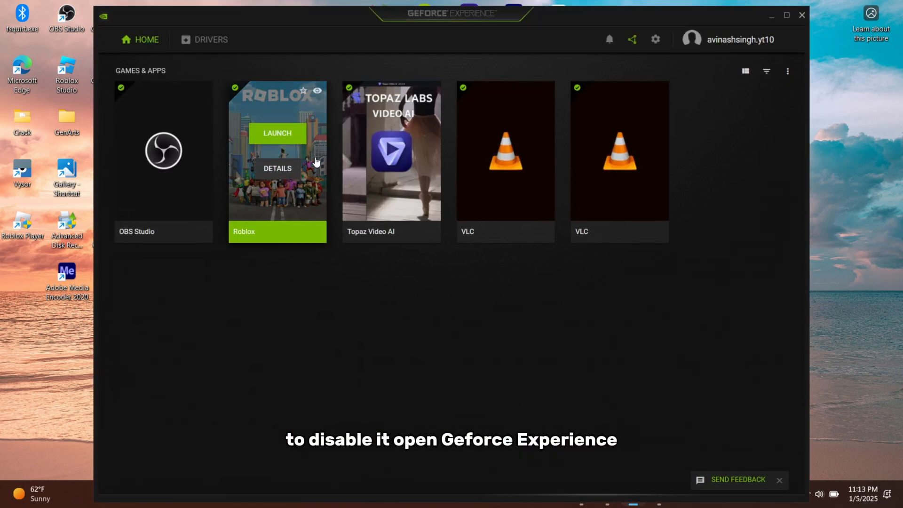
Switch the In-Game Overlay toggle off in Settings, then minimize GeForce Experience
left_click(654, 39)
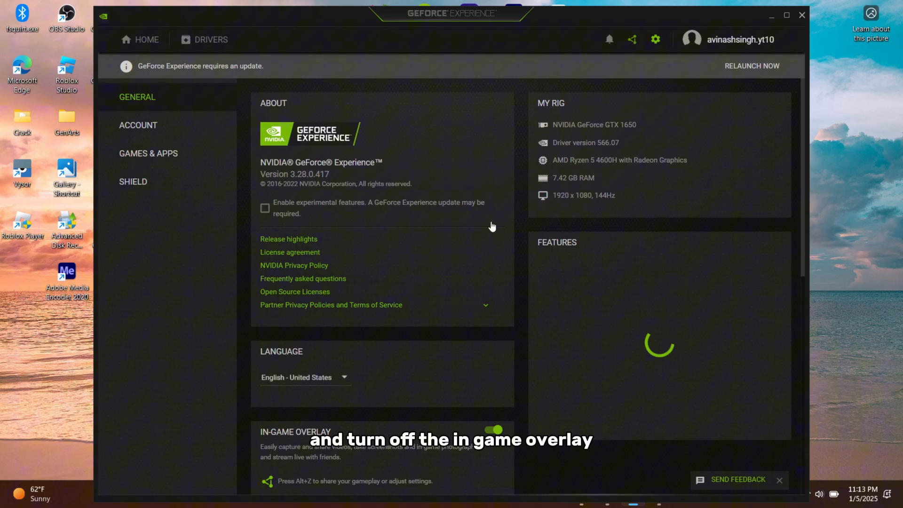
scroll("down", 3)
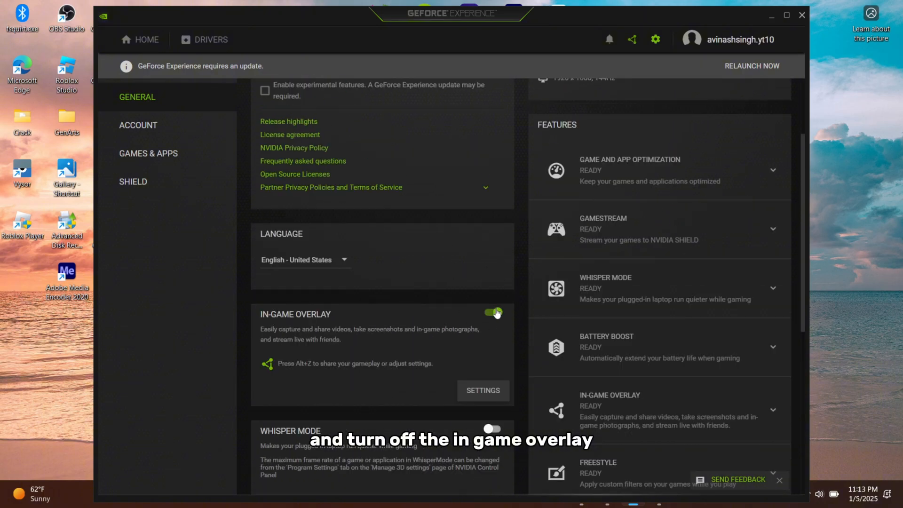
left_click(492, 311)
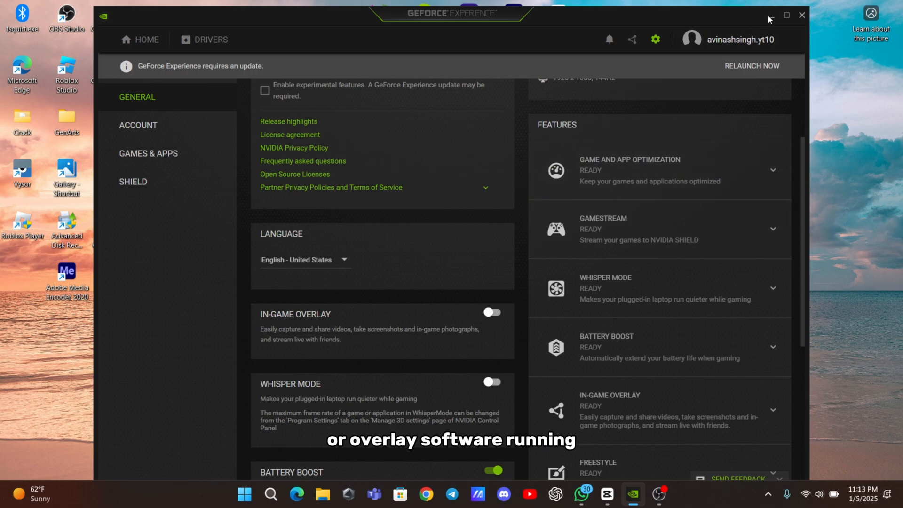
left_click(801, 15)
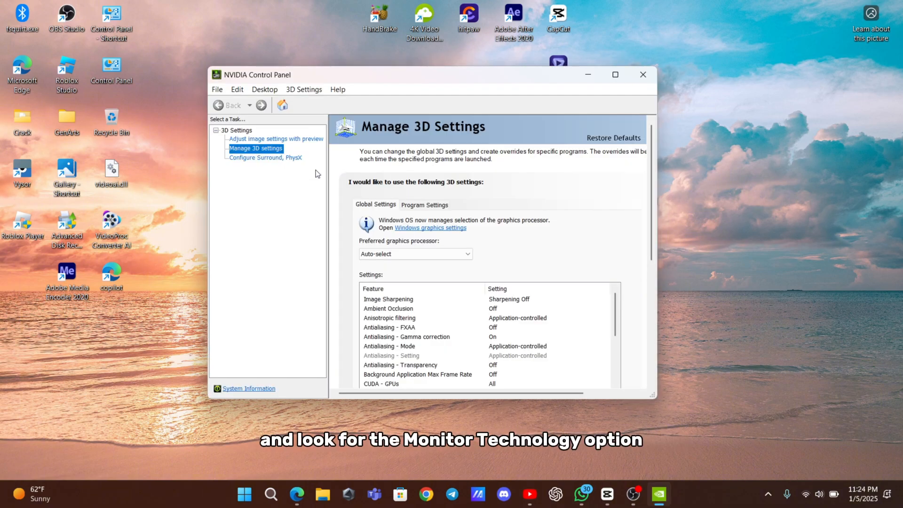
Scroll the Global Settings feature list down toward CUDA GPUs and Shader Cache Size
scroll("down", 3)
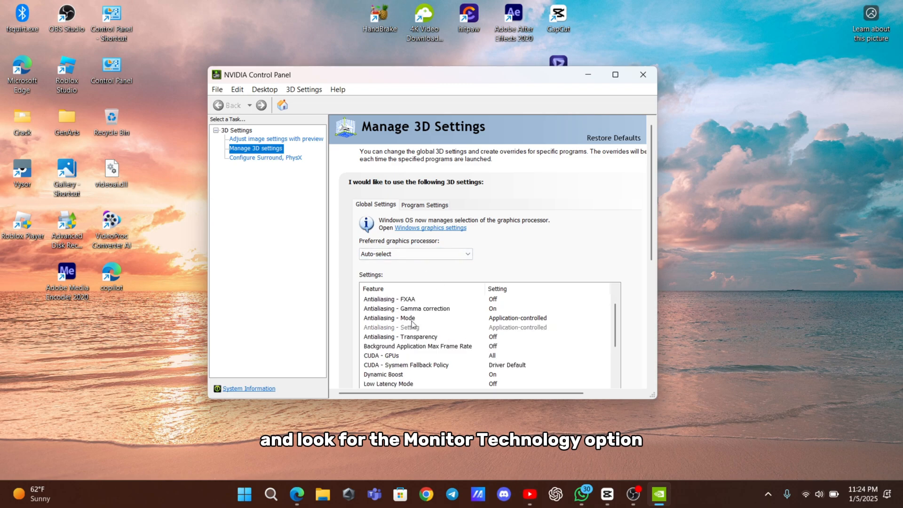
scroll("down", 3)
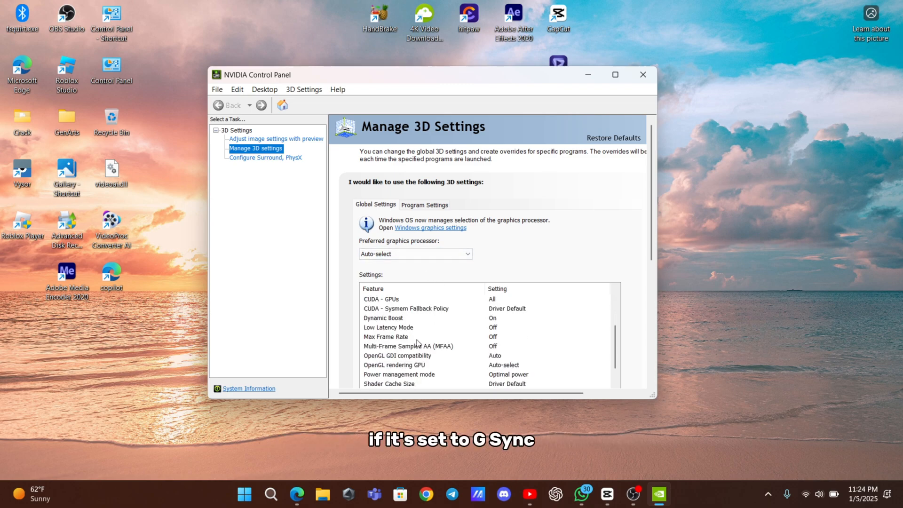
mouse_move(456, 366)
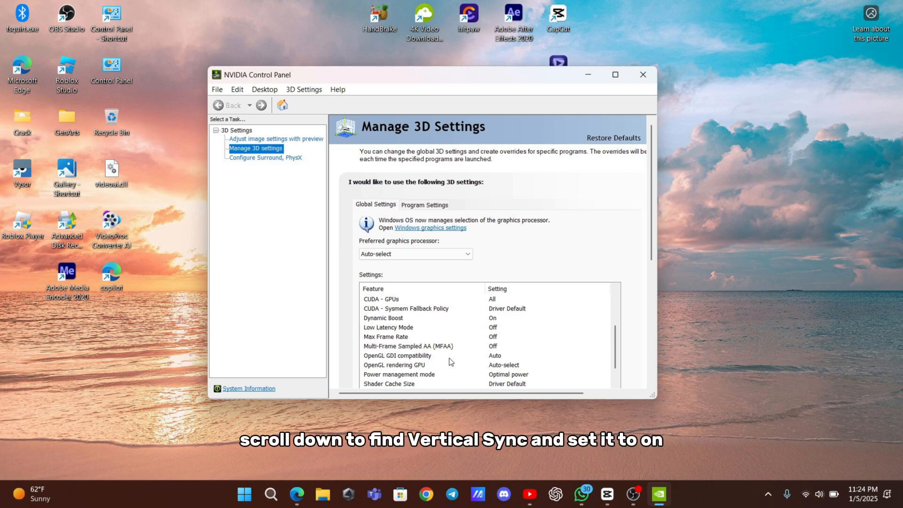
Reach the Vertical sync entry in Global Settings and select its setting to change it to On
scroll("down", 3)
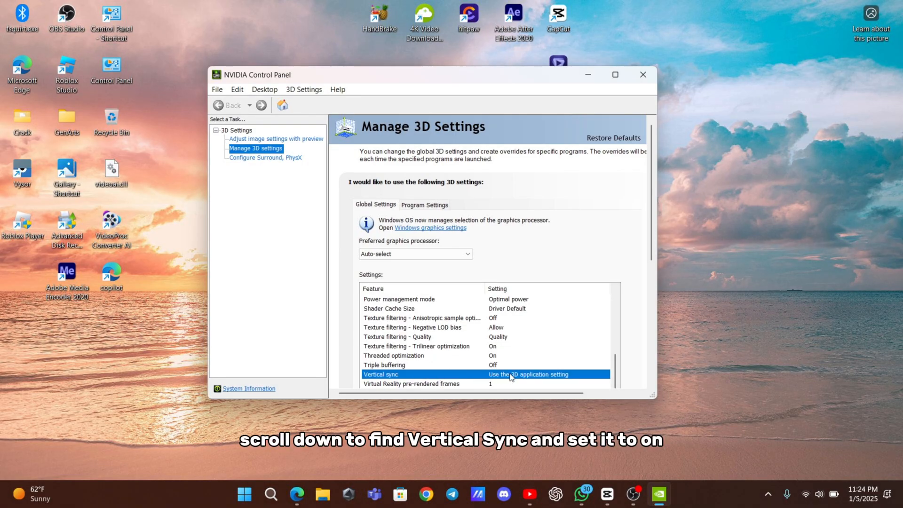
left_click(604, 375)
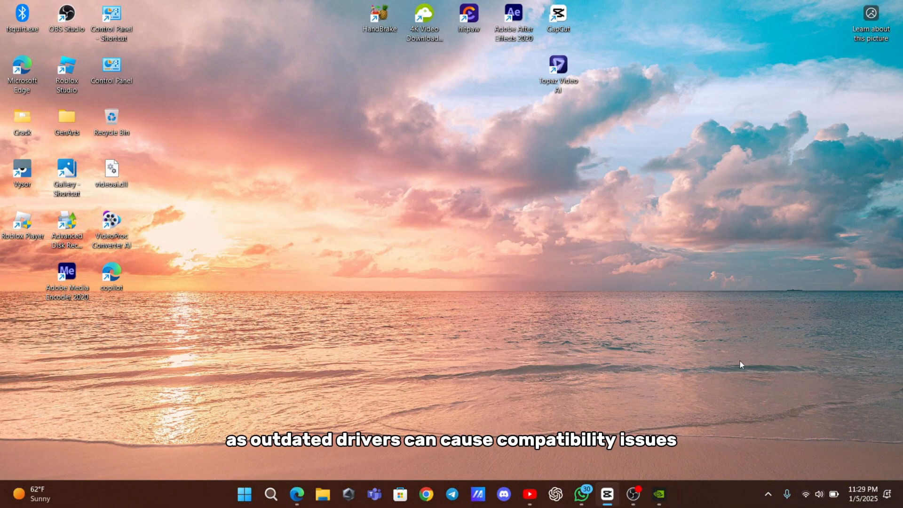
mouse_move(303, 445)
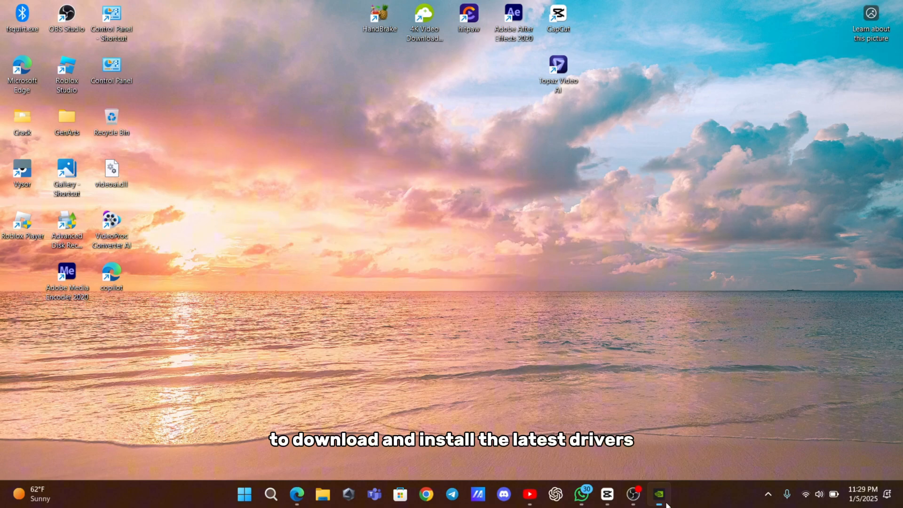
Restore GeForce Experience and check for driver updates, finding Game Ready Driver 566.36
left_click(660, 494)
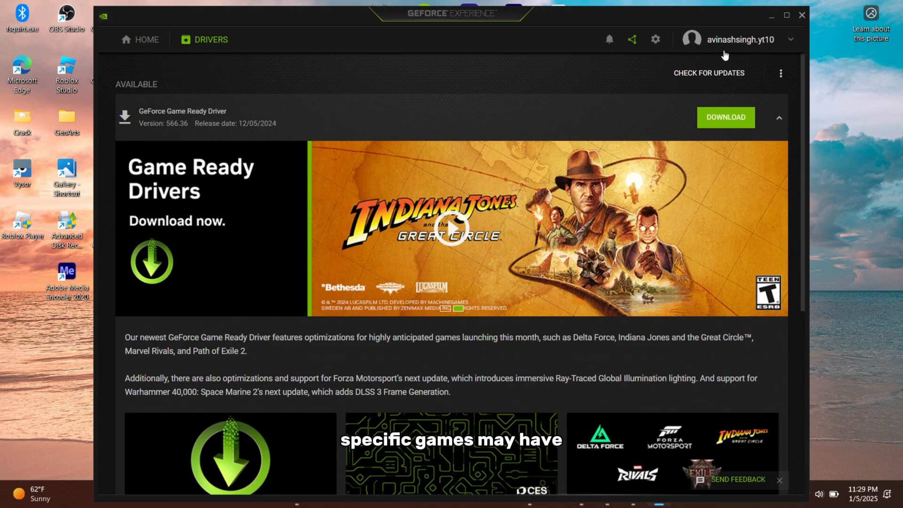
left_click(801, 15)
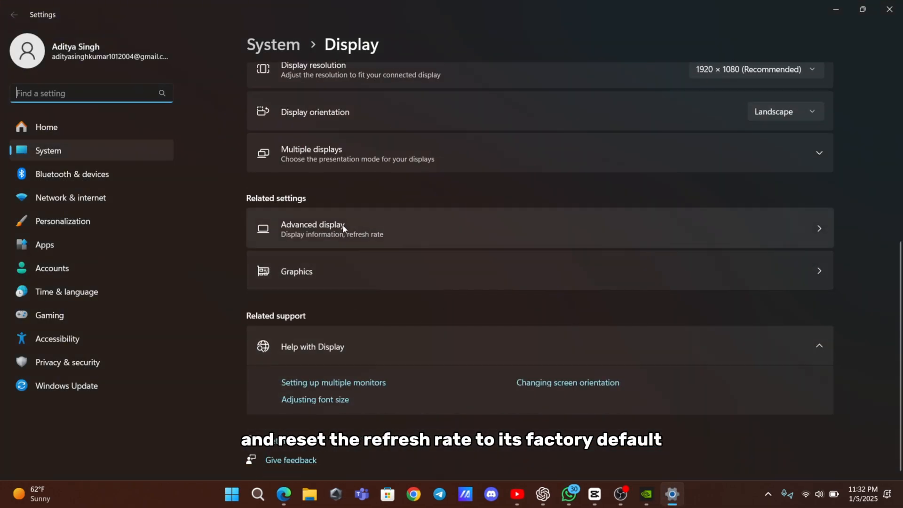
Show the Advanced display refresh rate choices, 144 Hz and 60 Hz
left_click(332, 229)
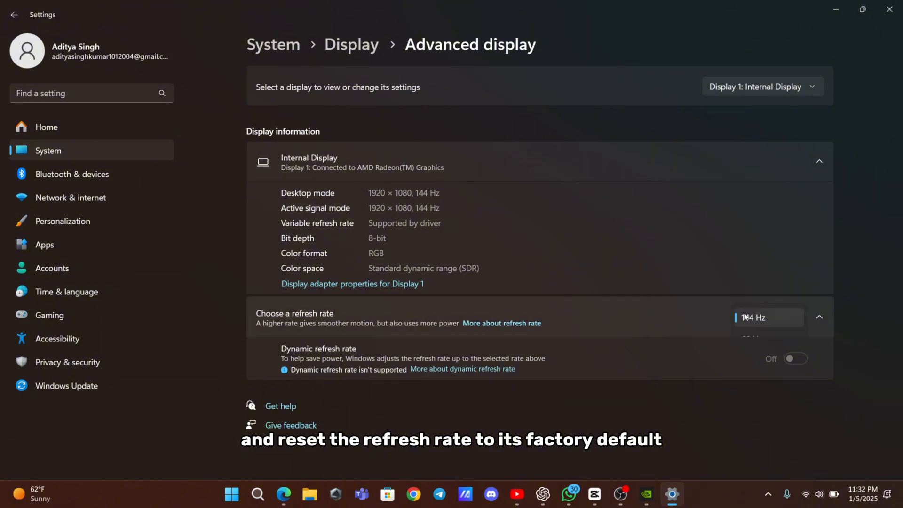
left_click(767, 318)
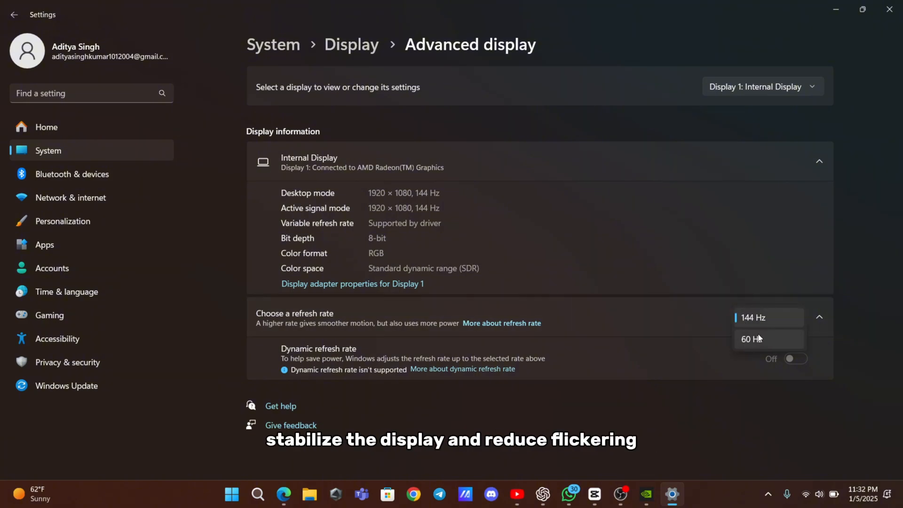